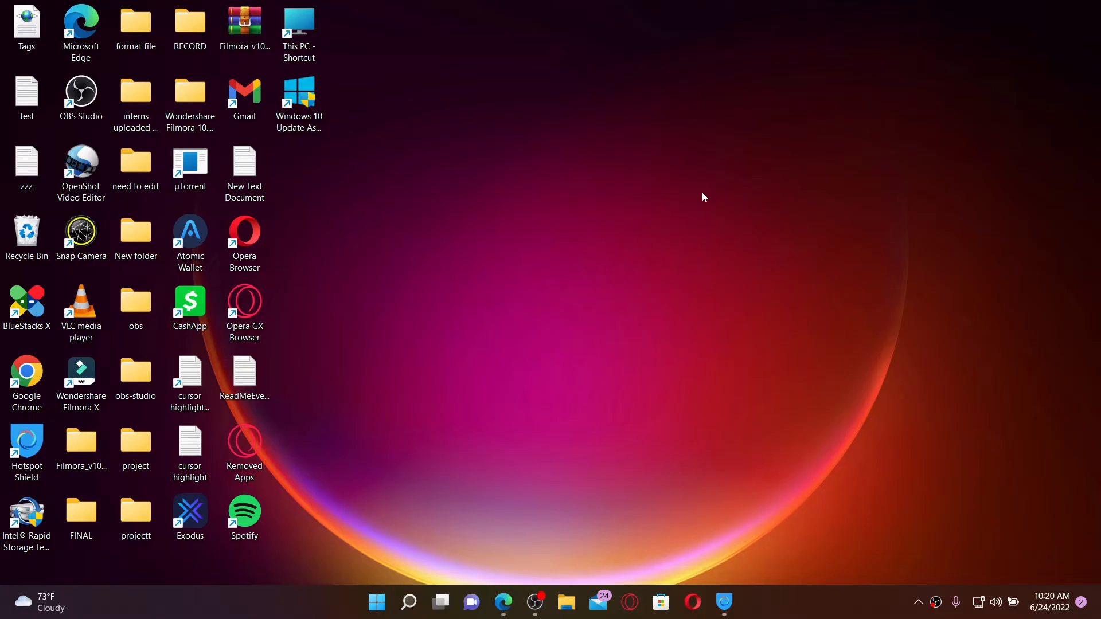
mouse_move(708, 233)
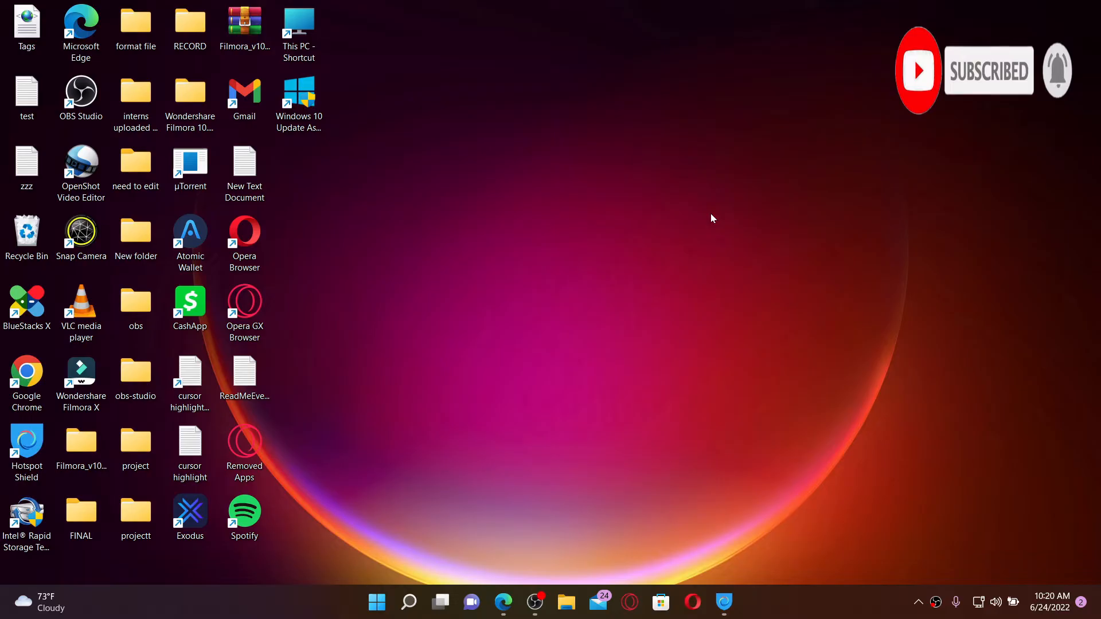
mouse_move(805, 450)
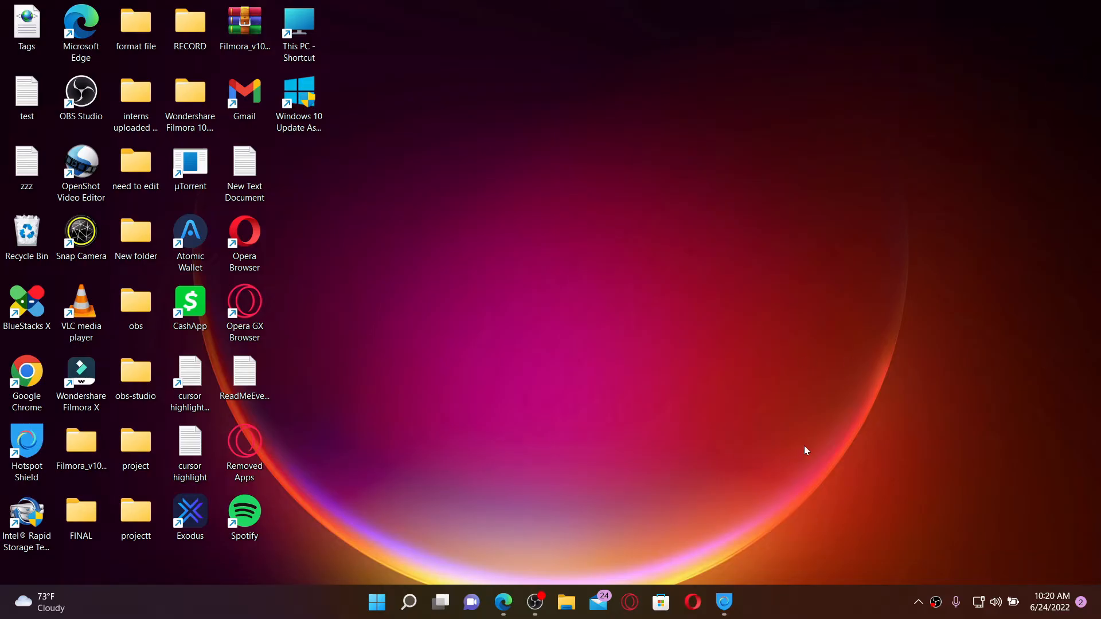
mouse_move(545, 500)
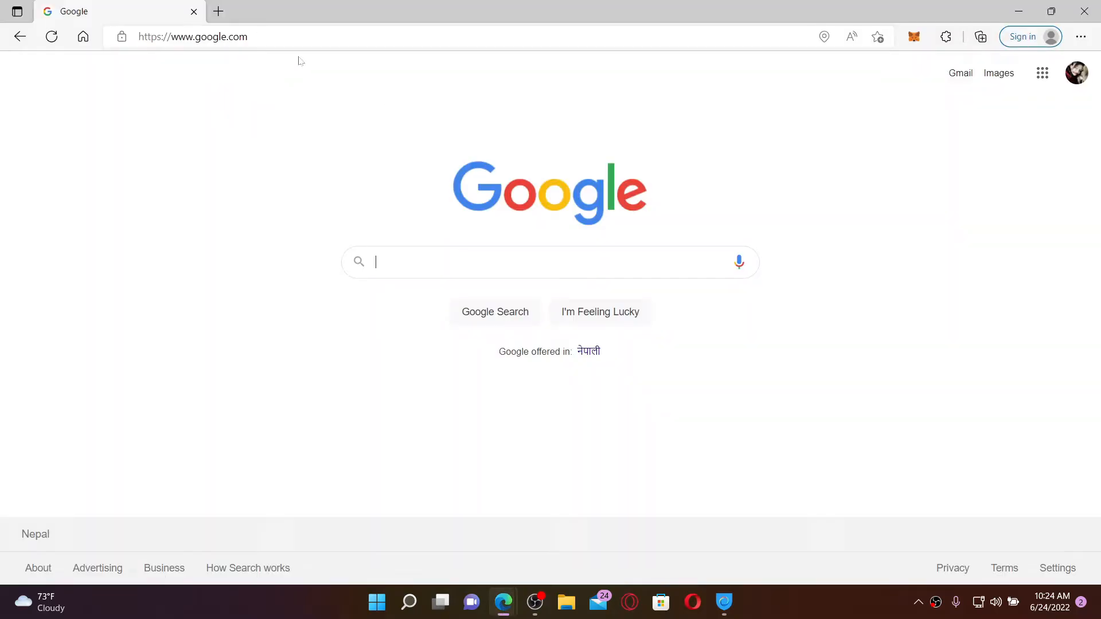
Load wd5.myworkday.com in the address bar to reach the Walmart sign-in page.
type("wd5.myworkday.com")
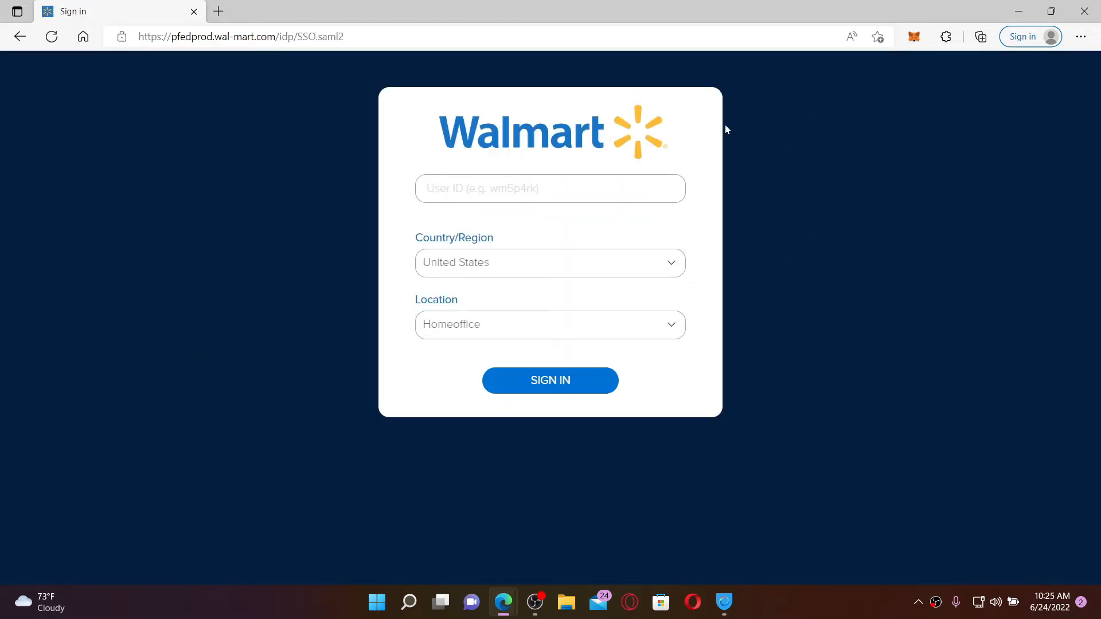
Enter 'rupad' as the user ID.
left_click(550, 188)
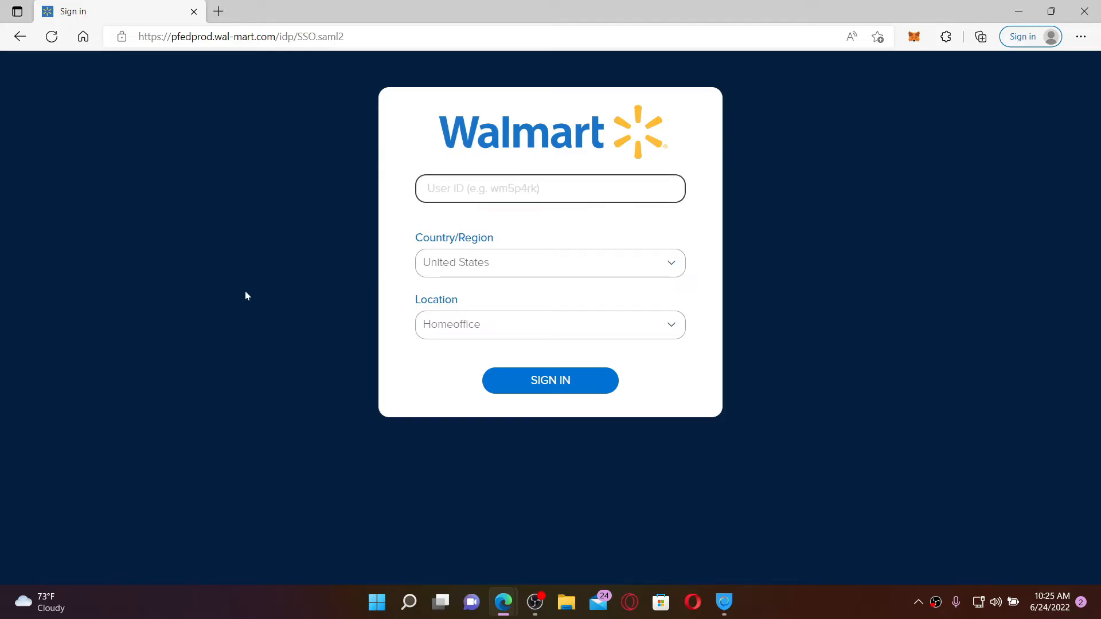
type("r")
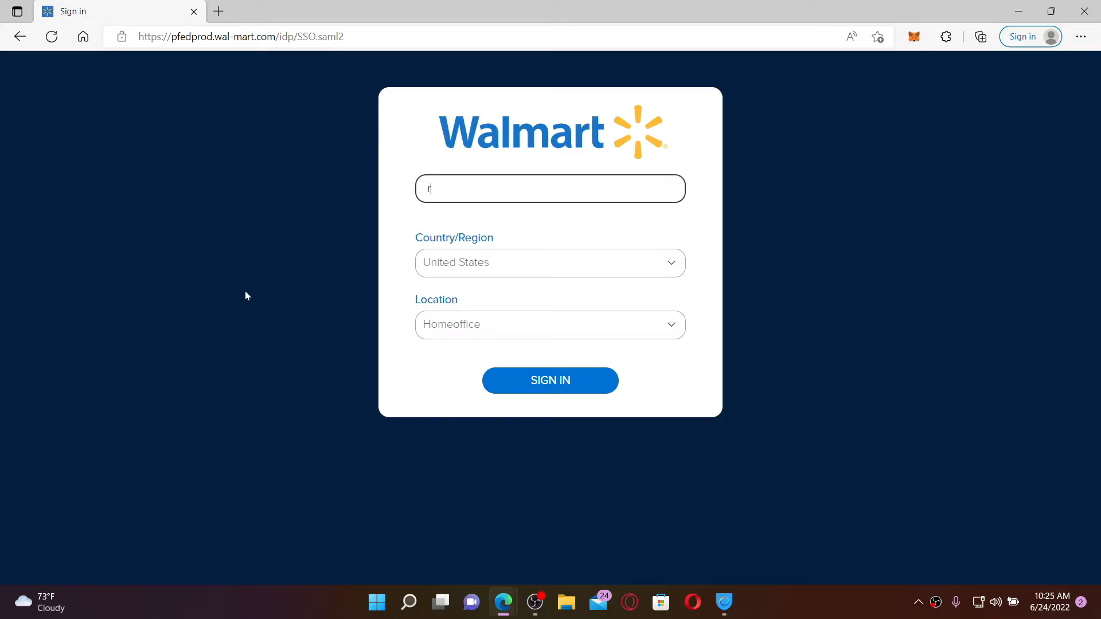
type("upad")
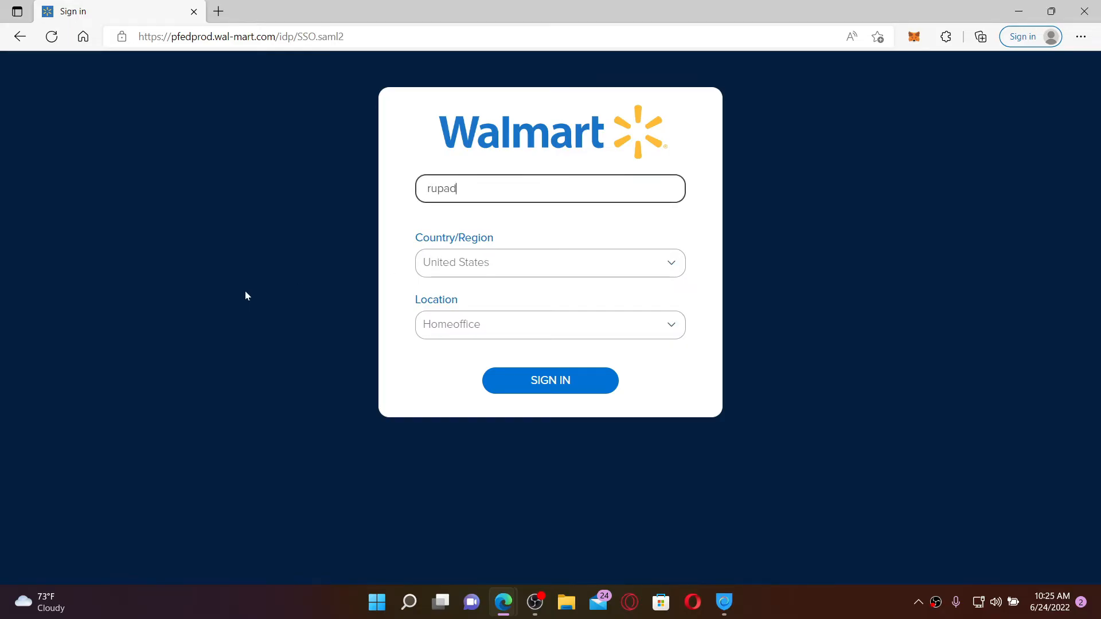
Set Country/Region to Puerto Rico and Location to Store/Club - Pharmacy & Optical.
left_click(671, 262)
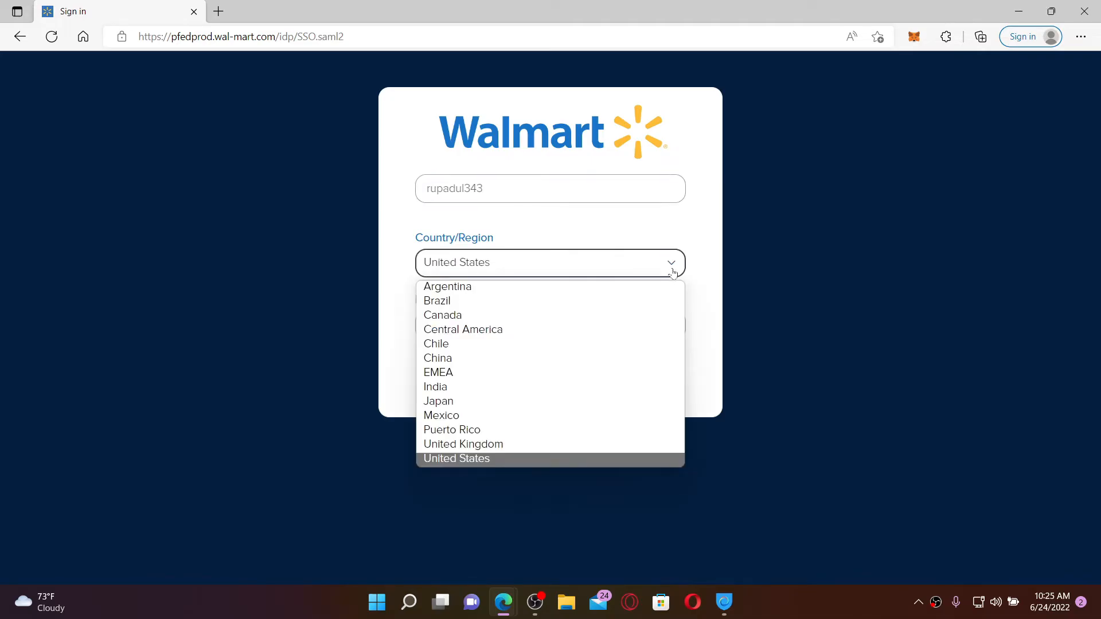
left_click(452, 429)
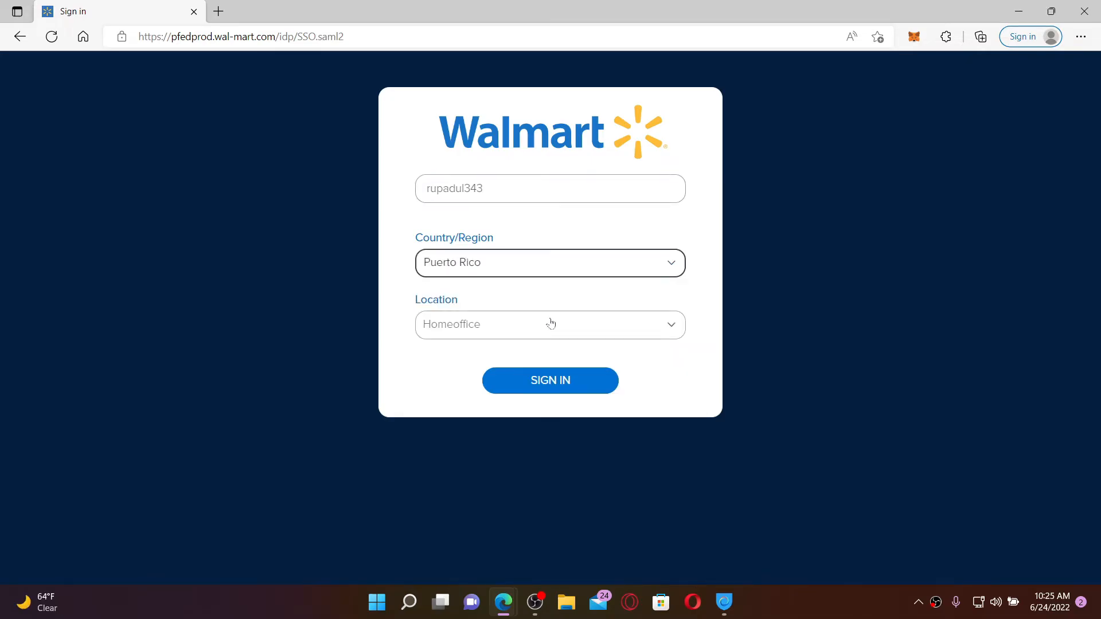
left_click(549, 325)
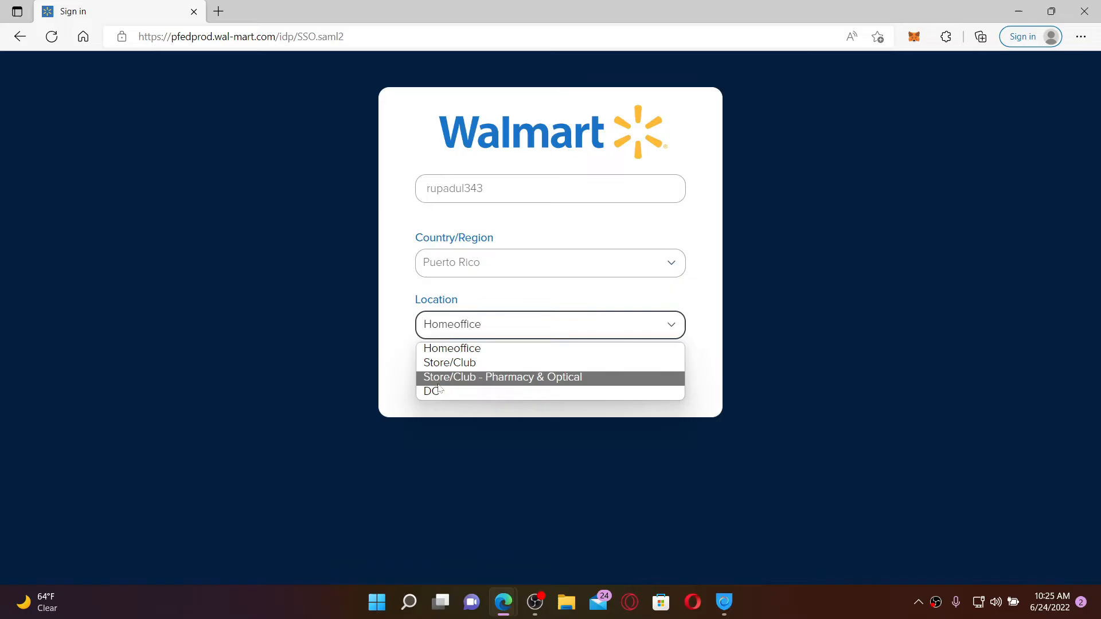
left_click(500, 377)
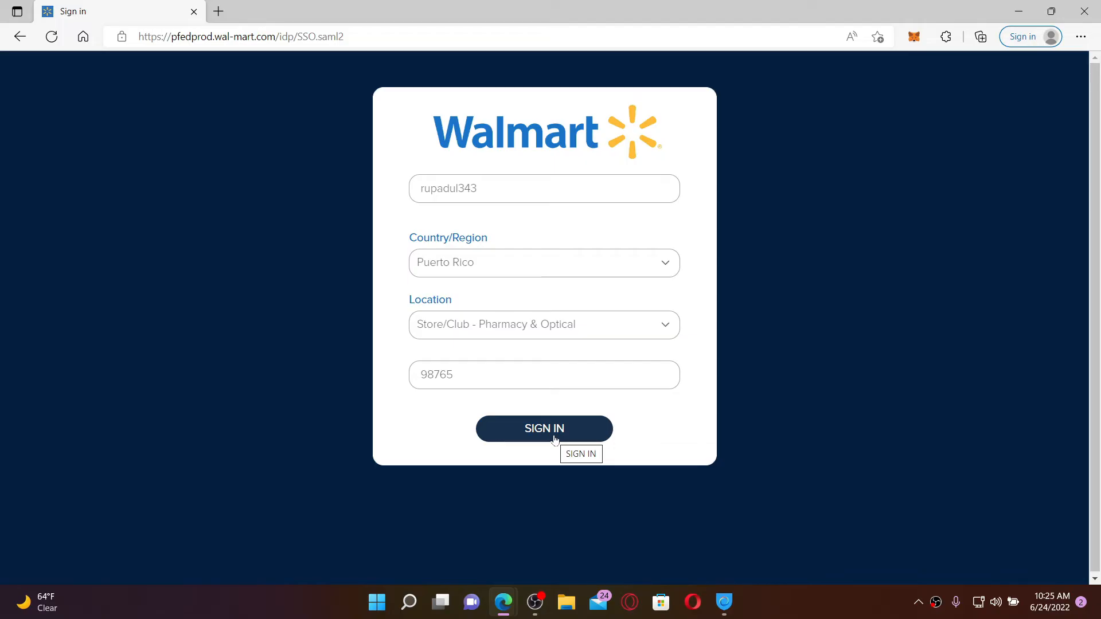
mouse_move(734, 205)
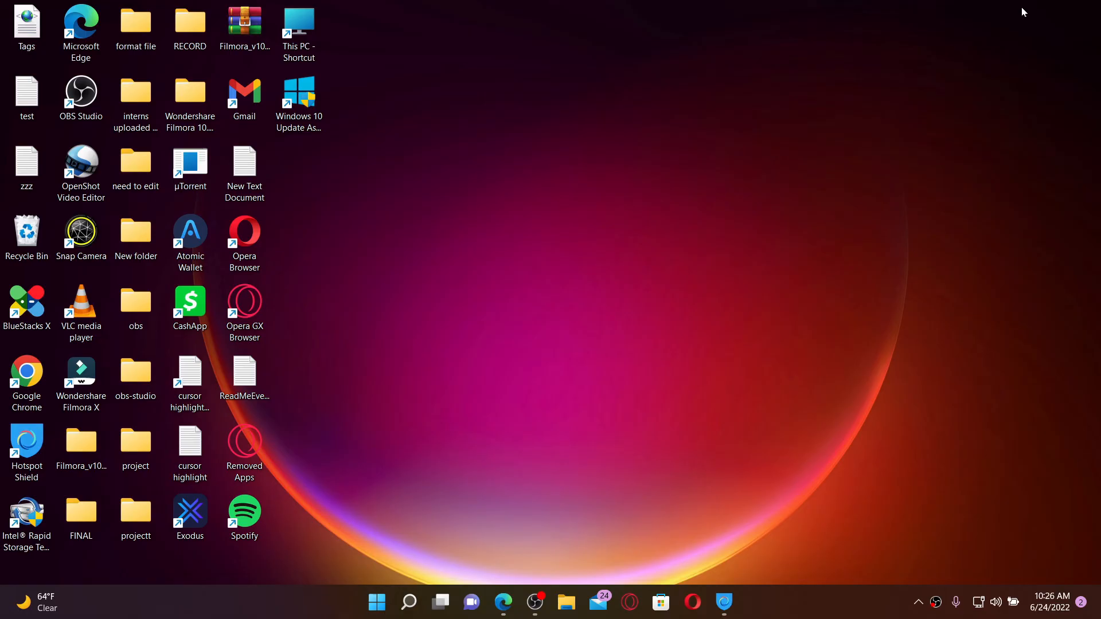
mouse_move(747, 237)
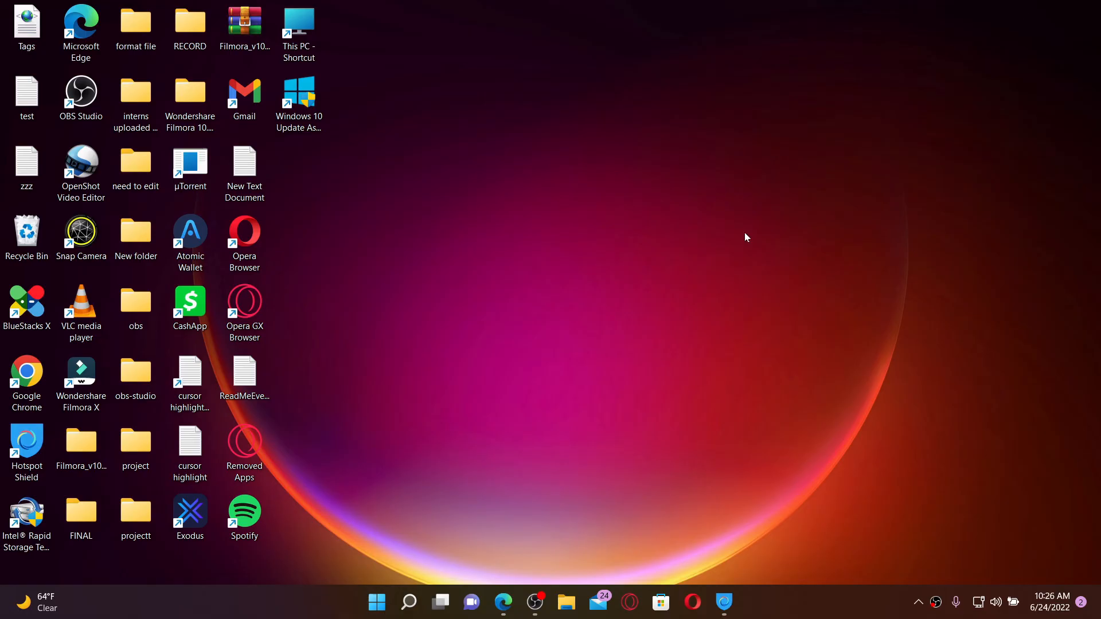